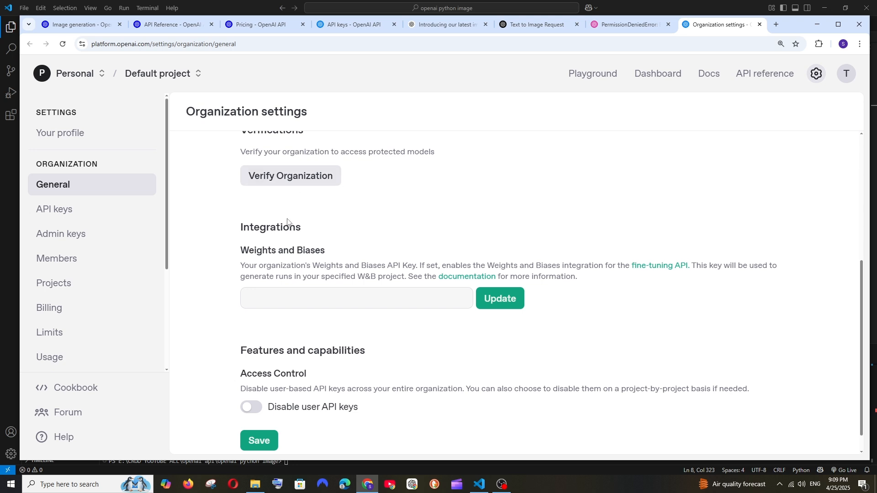
{"action": "mouse_move", "coordinate": [284, 179]}
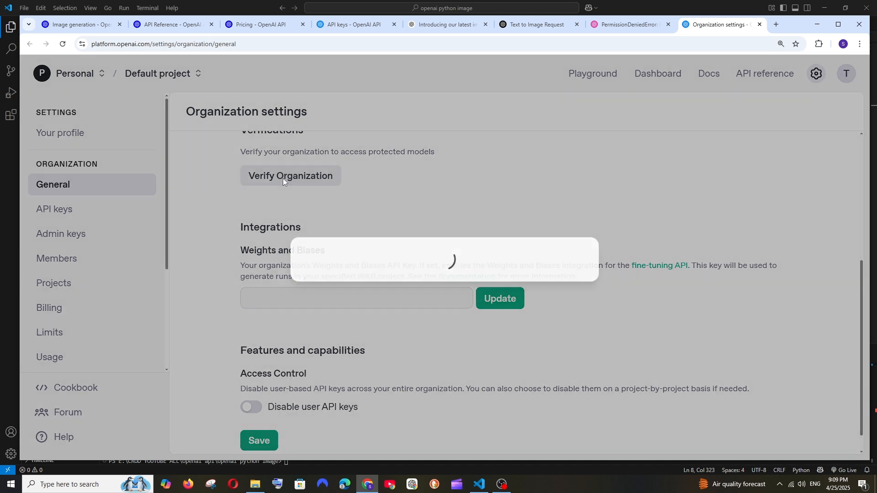
Step: Attempt organization verification and go add the required payment method
{"action": "left_click", "coordinate": [291, 175]}
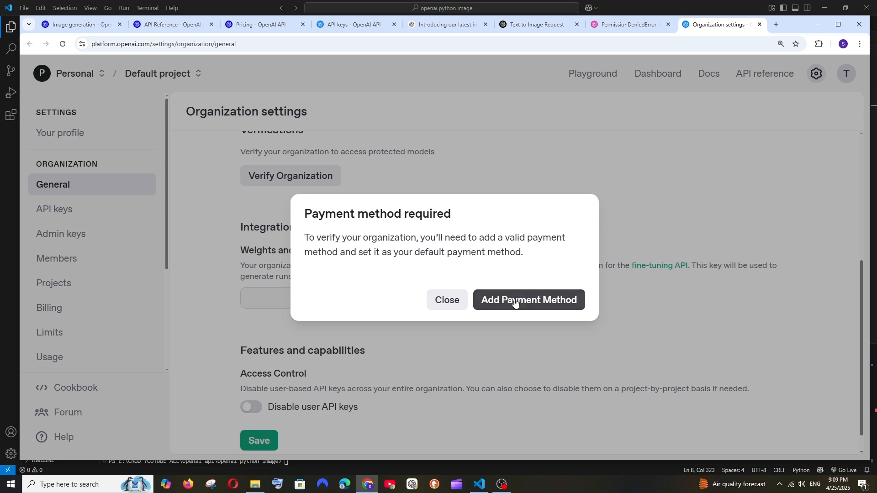
{"action": "mouse_move", "coordinate": [502, 304]}
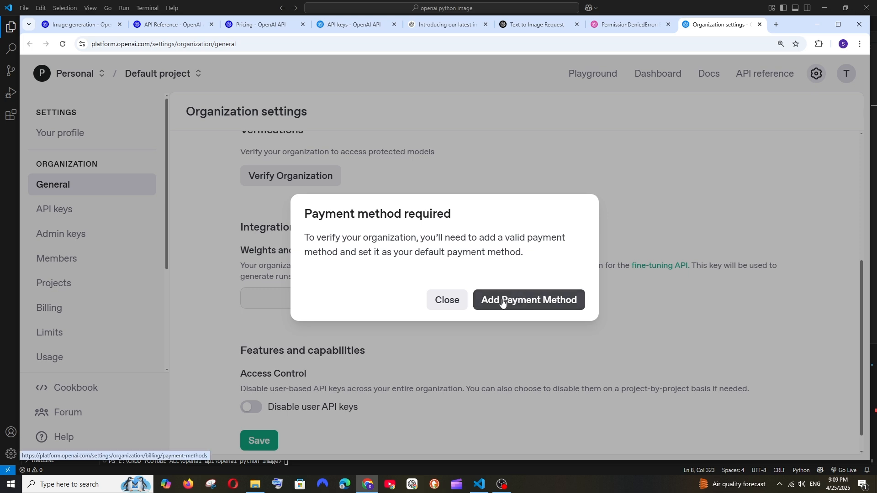
{"action": "left_click", "coordinate": [528, 300]}
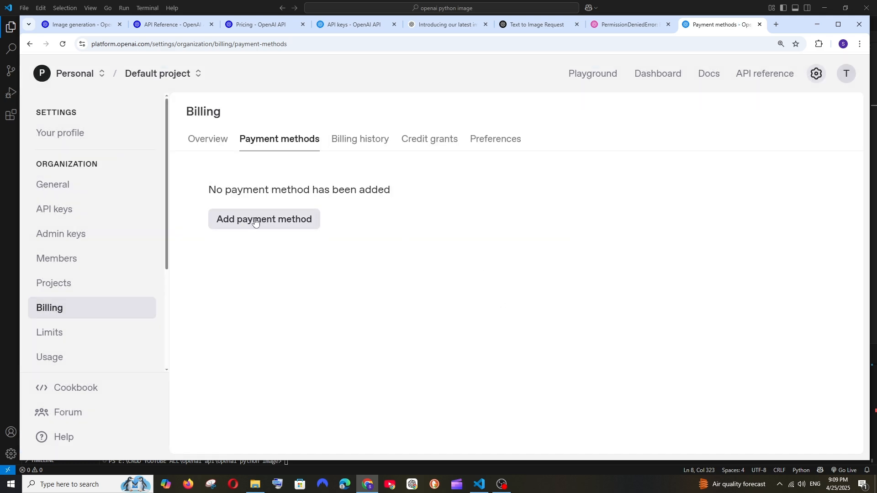
Step: Open the card and billing address form from Billing > Payment methods and scroll through it
{"action": "left_click", "coordinate": [264, 219]}
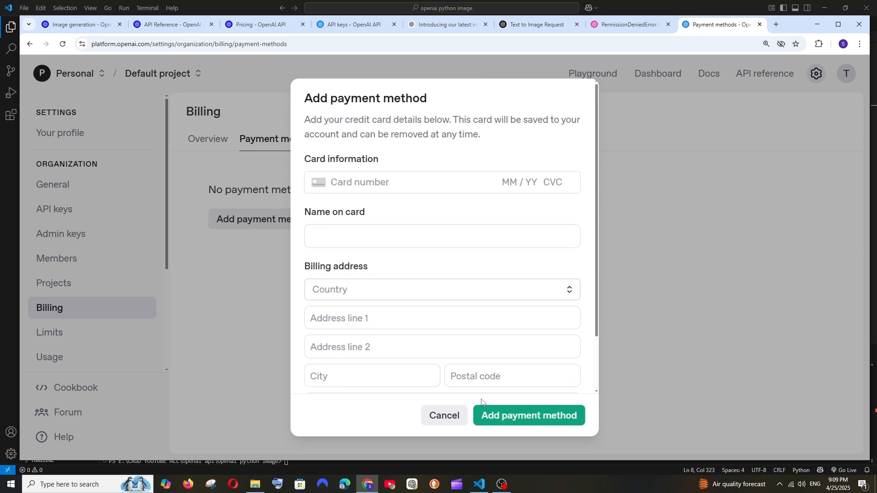
{"action": "scroll", "scroll_direction": "down", "scroll_amount": 3}
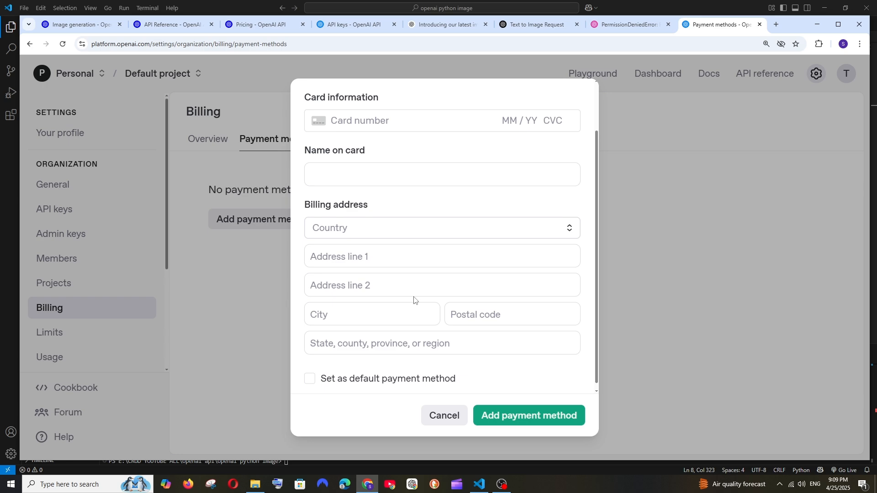
{"action": "left_click", "coordinate": [478, 488]}
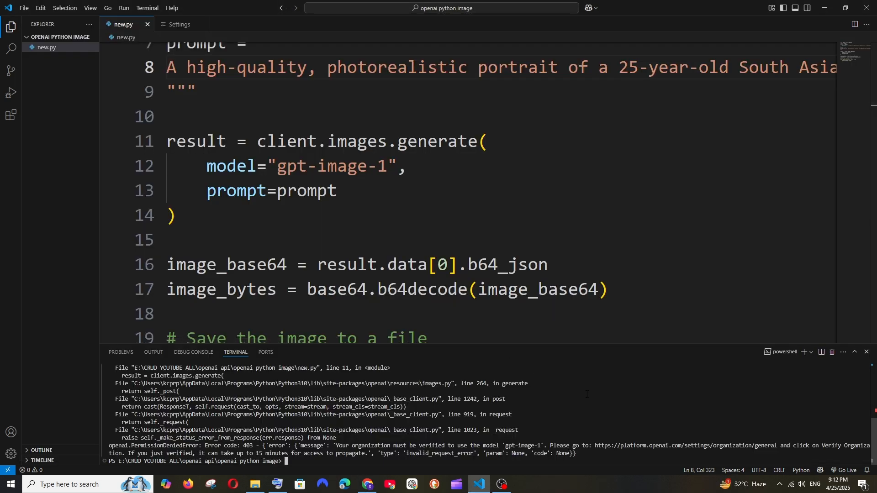
{"action": "mouse_move", "coordinate": [659, 451]}
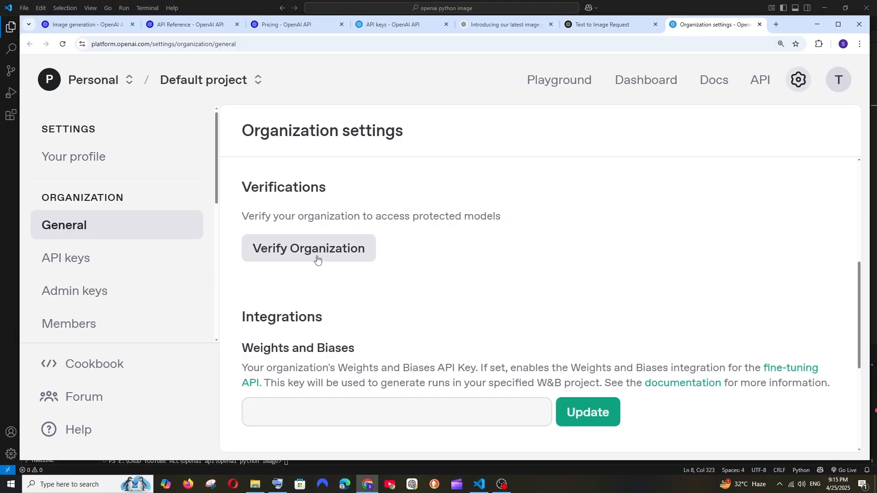
Step: Begin organization verification and launch the Persona ID check
{"action": "left_click", "coordinate": [309, 248]}
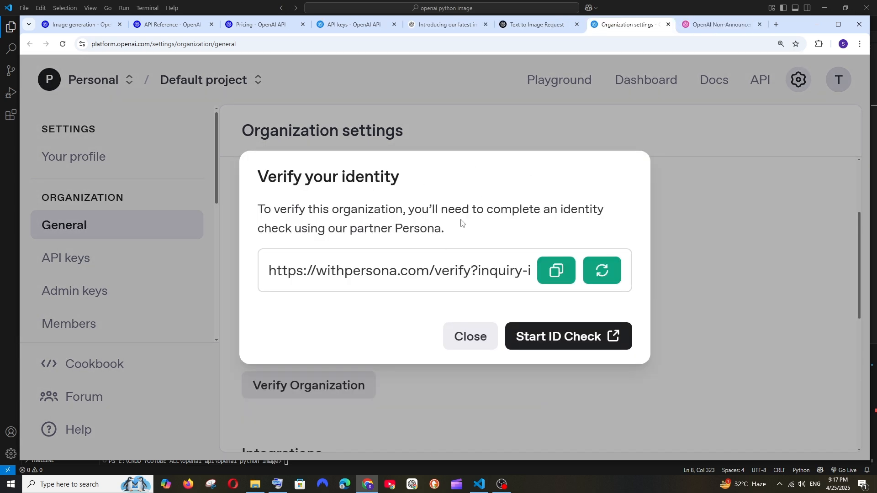
{"action": "mouse_move", "coordinate": [383, 224]}
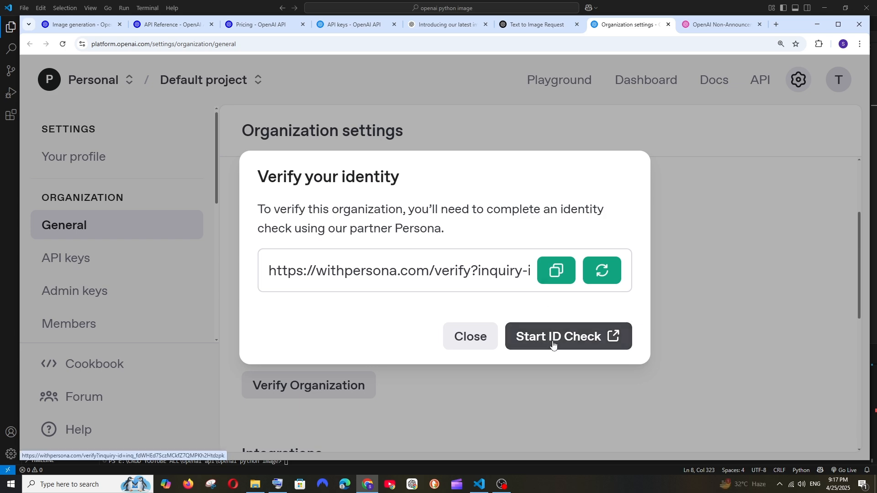
{"action": "left_click", "coordinate": [720, 25]}
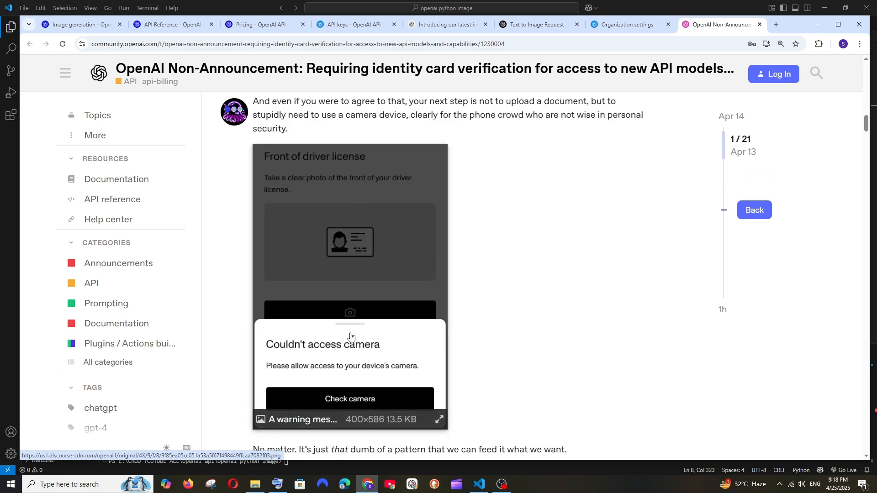
Step: Read through the forum thread on mandatory ID verification, then return to Organization settings
{"action": "scroll", "scroll_direction": "down", "scroll_amount": 3}
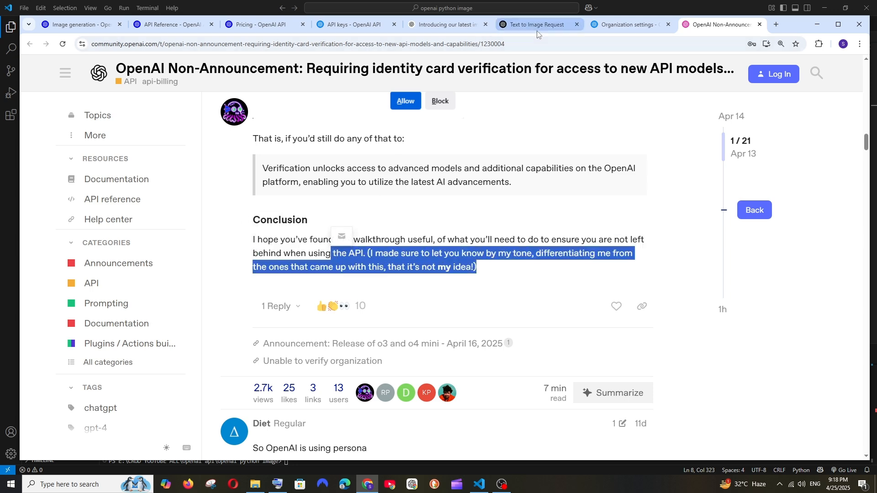
{"action": "left_click", "coordinate": [626, 24]}
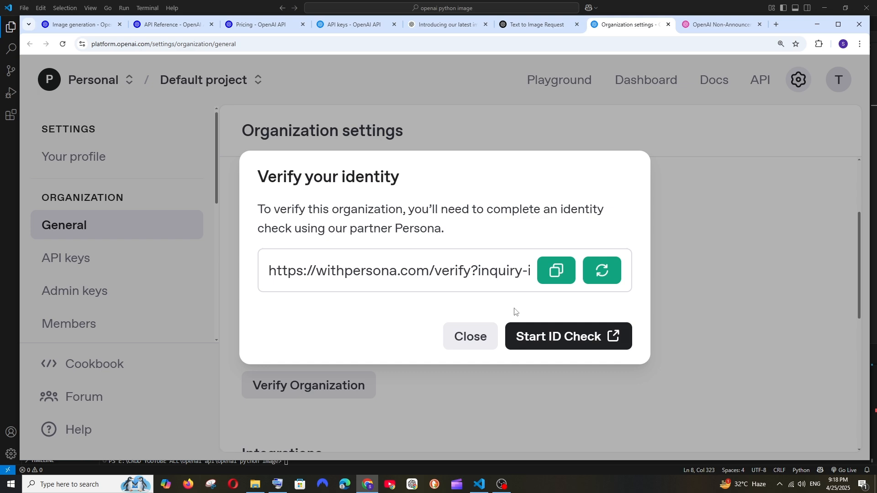
Step: Close the verification dialog, confirm 'Organization Verified', and switch to VS Code
{"action": "left_click", "coordinate": [471, 336]}
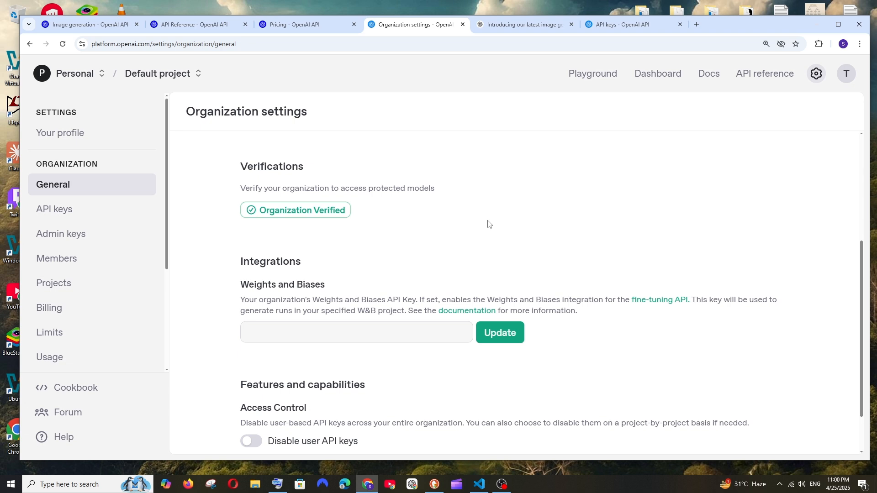
{"action": "mouse_move", "coordinate": [307, 182]}
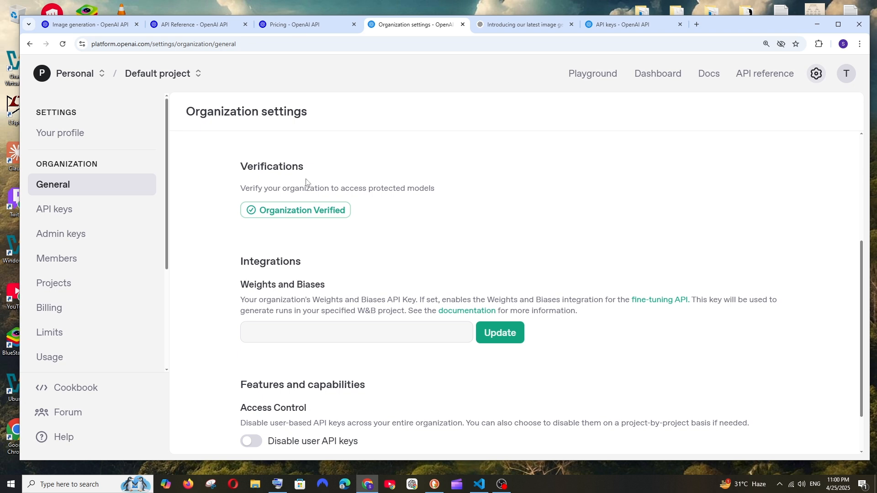
{"action": "mouse_move", "coordinate": [472, 474]}
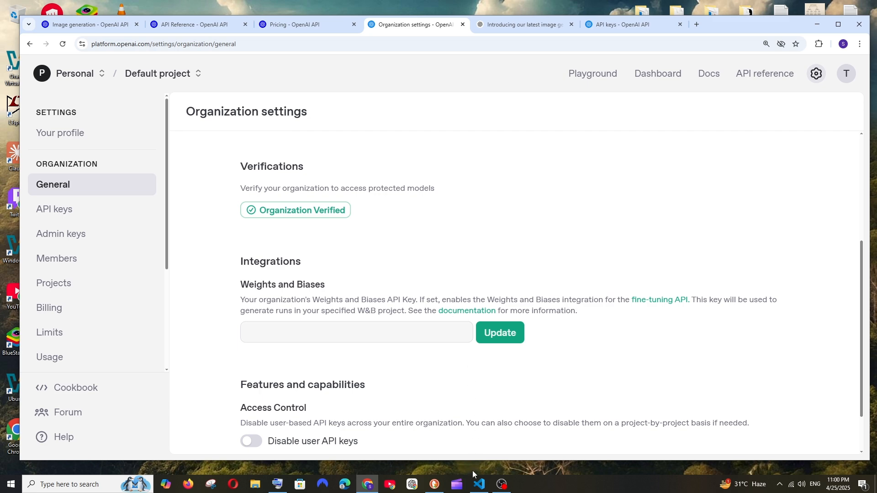
{"action": "left_click", "coordinate": [478, 484]}
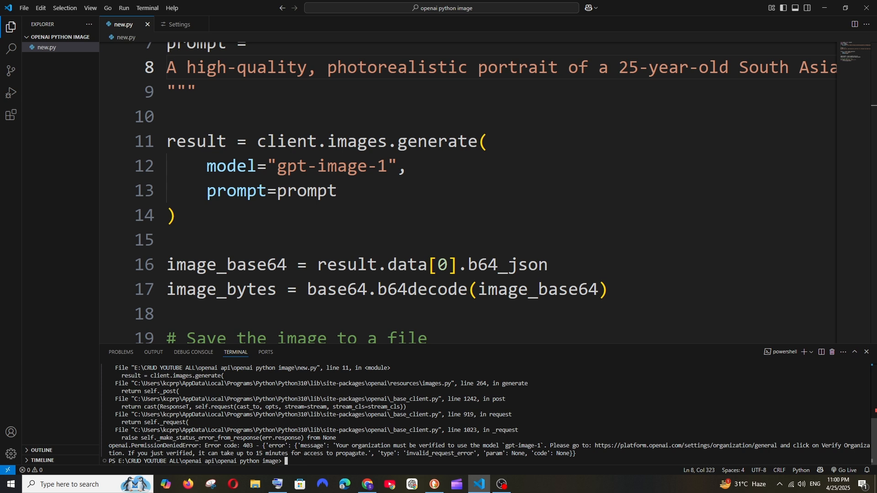
Step: Clear the terminal with cls and rerun python new.py to generate otter.png
{"action": "type", "text": "cls"}
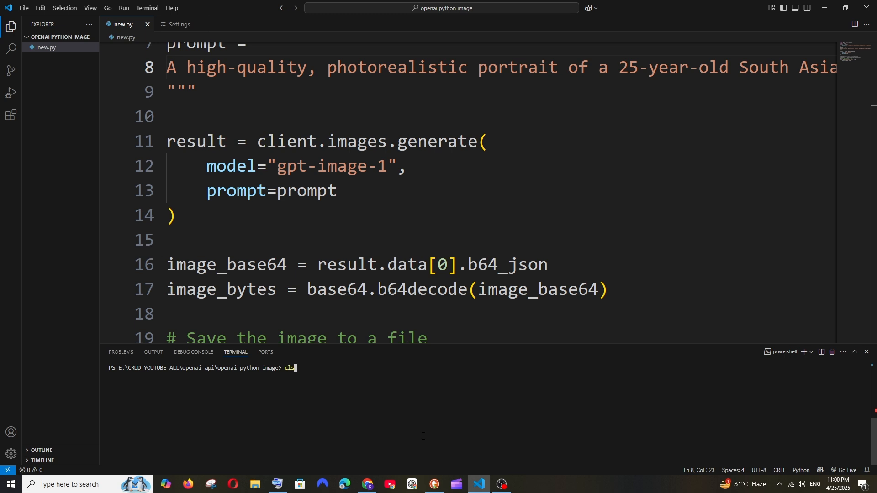
{"action": "type", "text": "python new.py"}
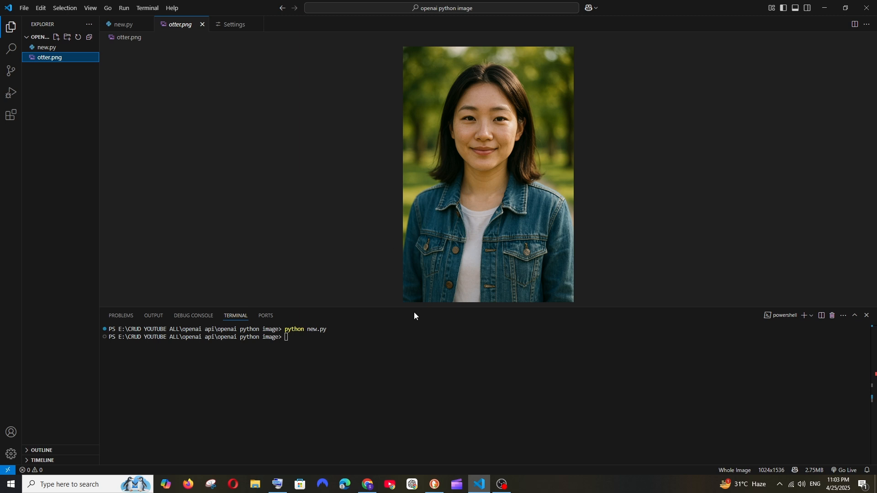
{"action": "mouse_move", "coordinate": [382, 353]}
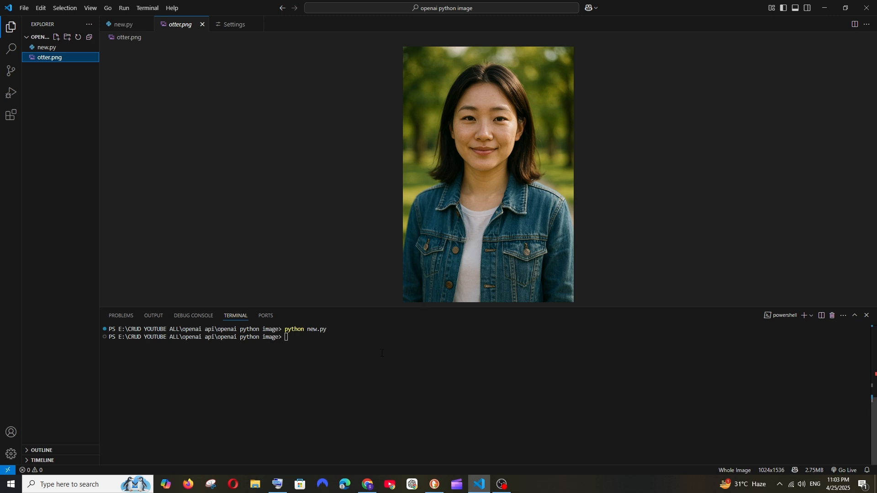